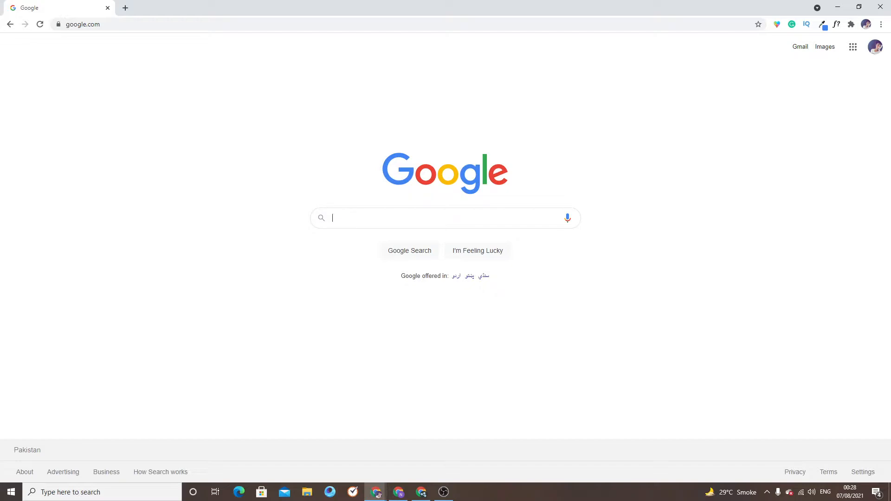
mouse_move(550, 217)
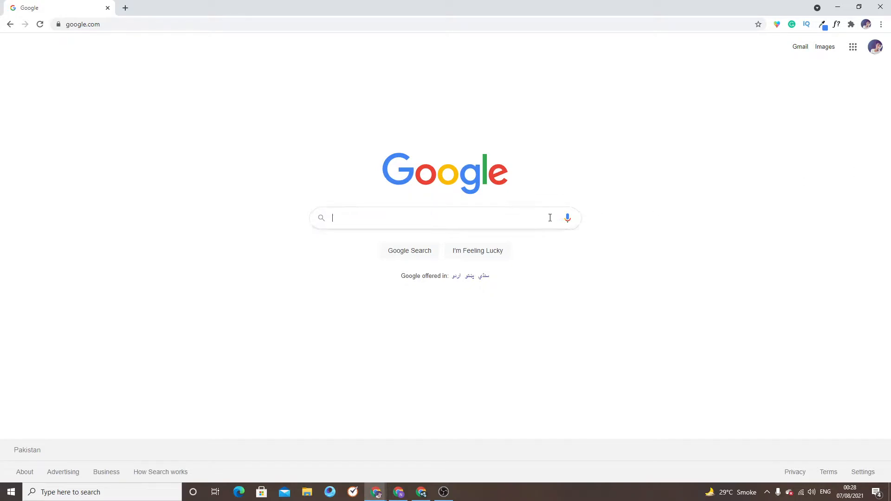
Type 'b' into the Google search box to bring up Blender suggestions.
click(444, 217)
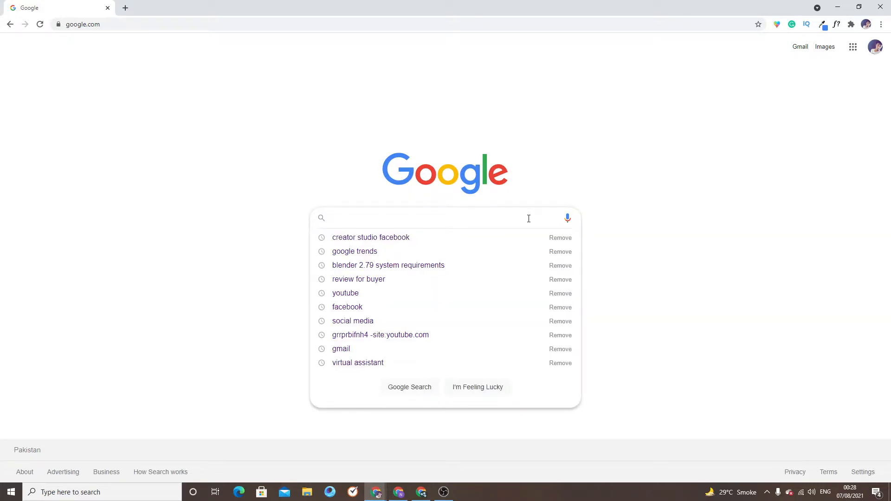
text(b)
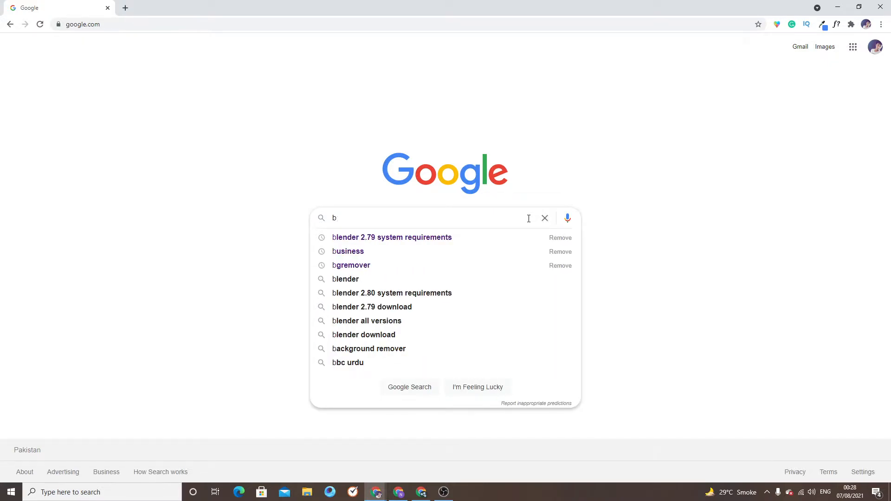
Search 'blender 2.79 system requirements' and highlight the 1280×768 display and 1 GB graphics card lines.
click(392, 237)
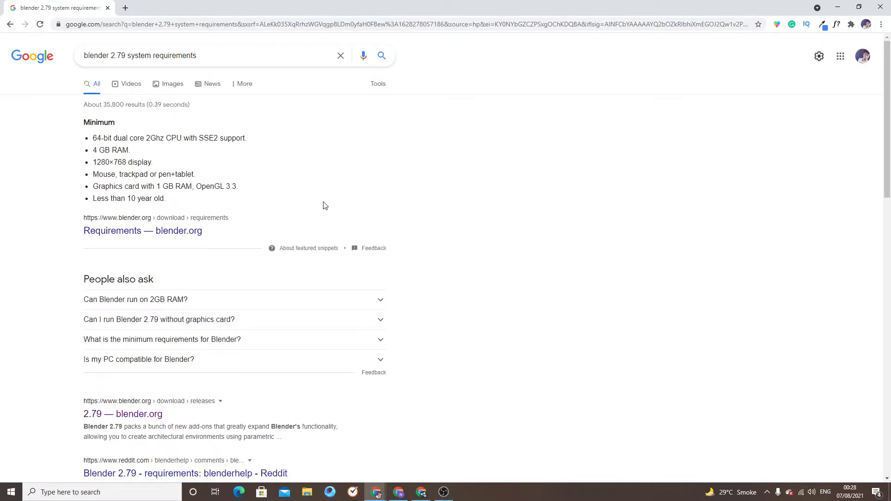
double_click(110, 150)
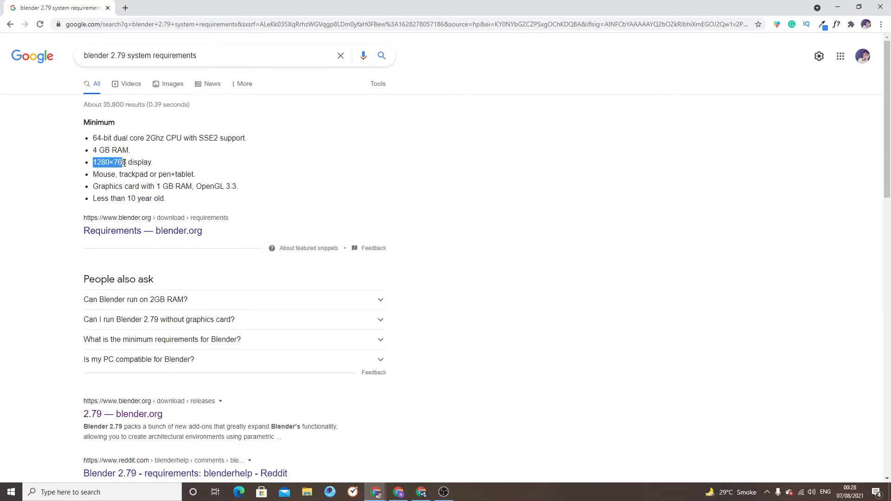
drag(93, 162, 154, 162)
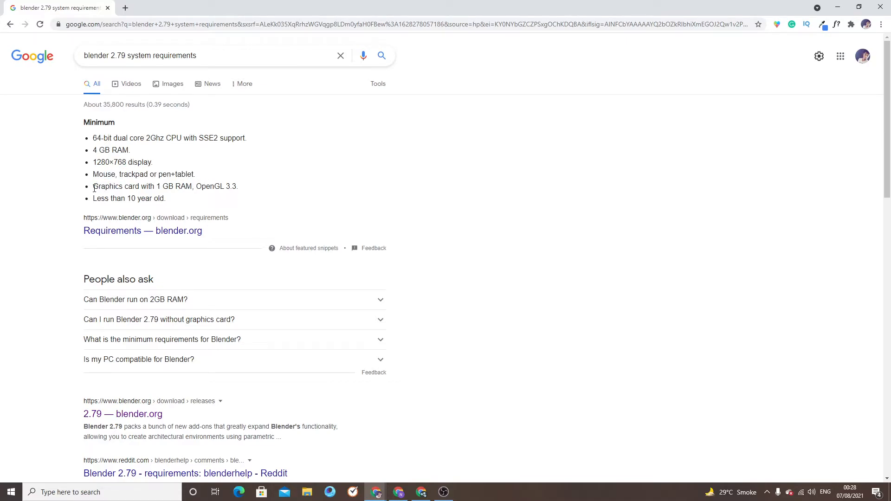
drag(93, 186, 193, 186)
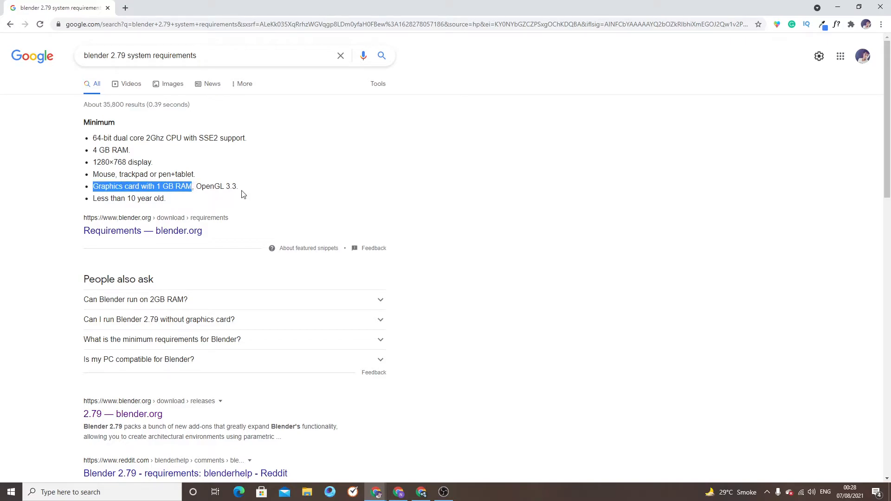
mouse_move(255, 190)
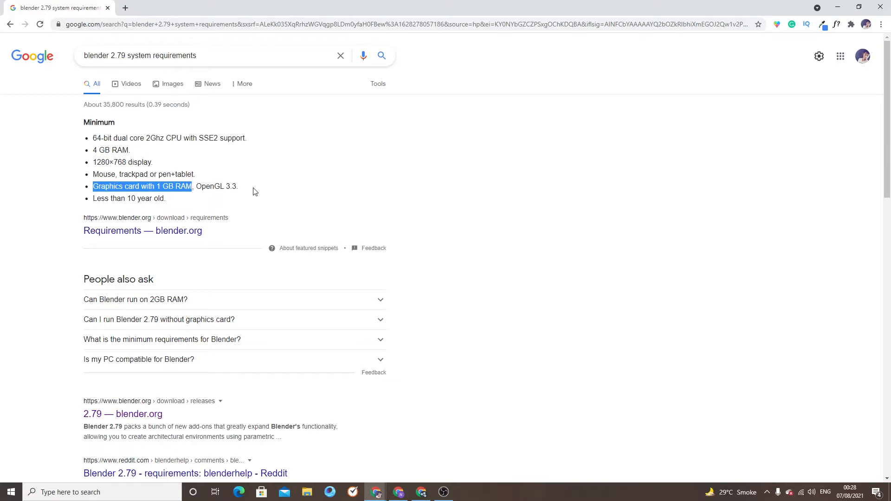
mouse_move(204, 344)
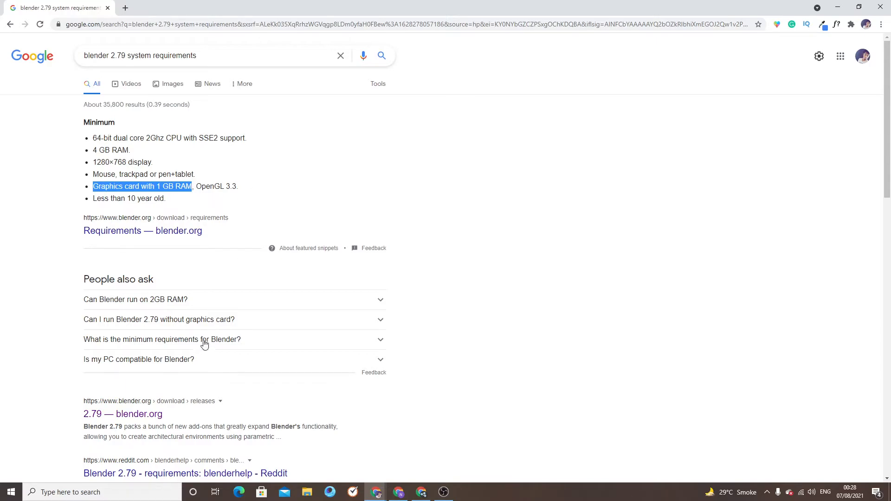
mouse_move(137, 420)
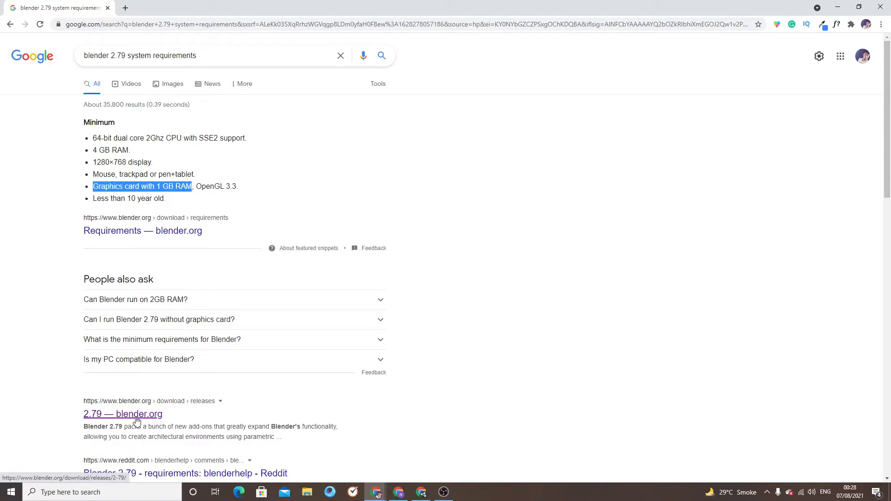
Open the '2.79 — blender.org' result, then go to Download Latest Blender.
click(123, 414)
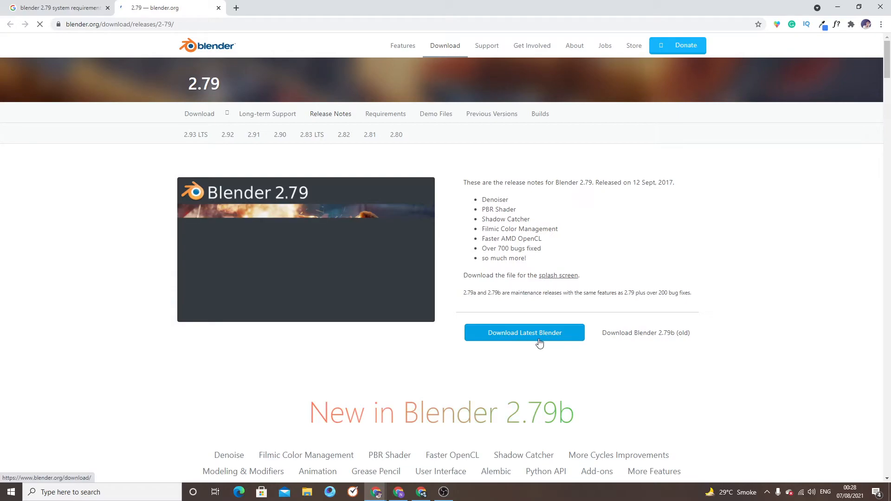
mouse_move(541, 343)
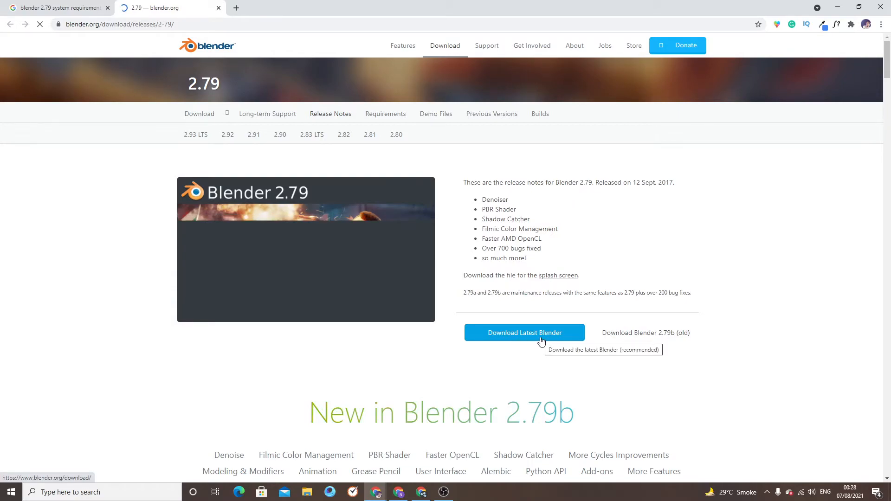
click(525, 332)
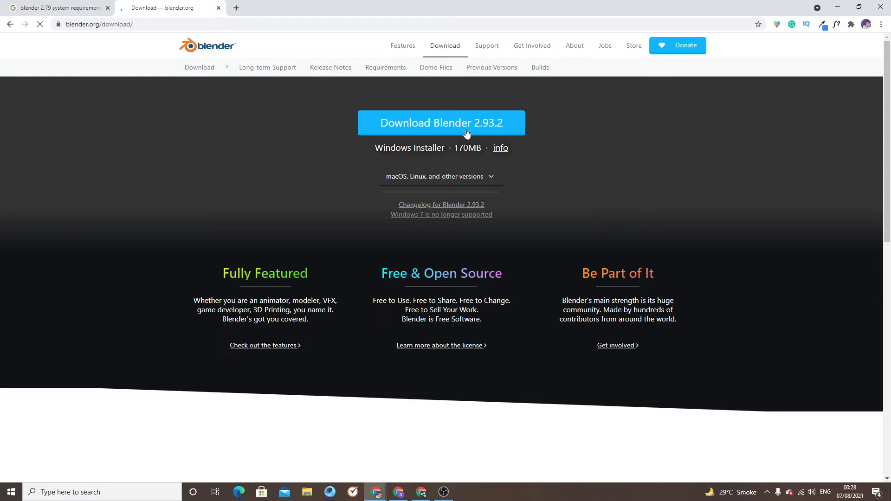
mouse_move(459, 129)
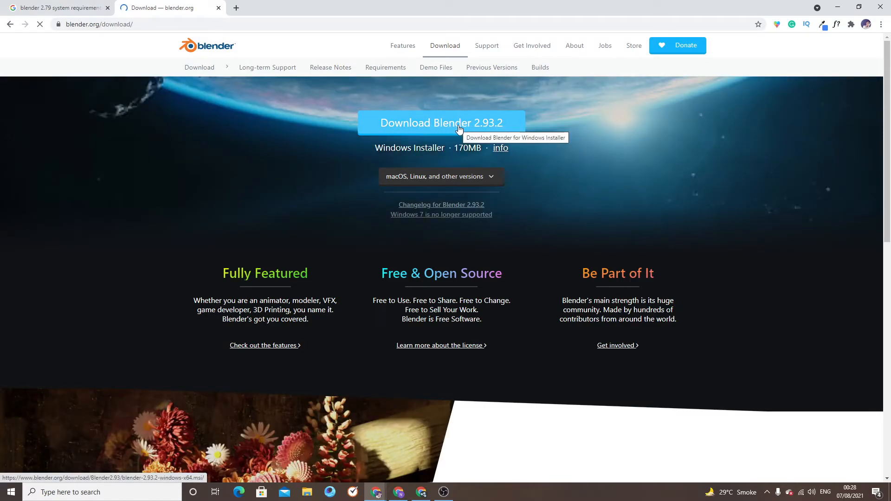
mouse_move(479, 181)
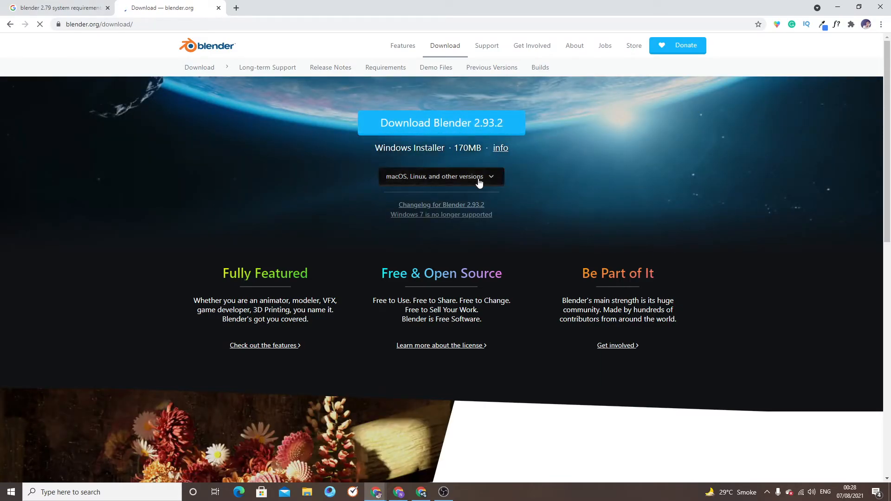
click(441, 177)
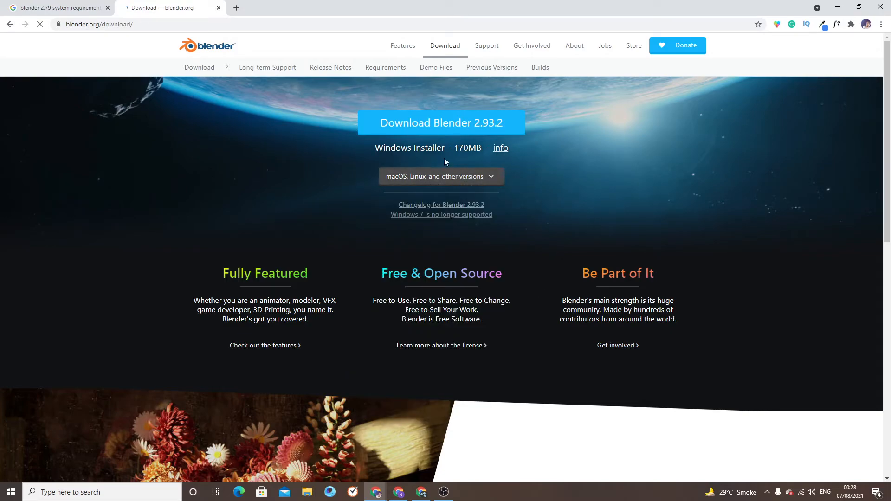
mouse_move(445, 125)
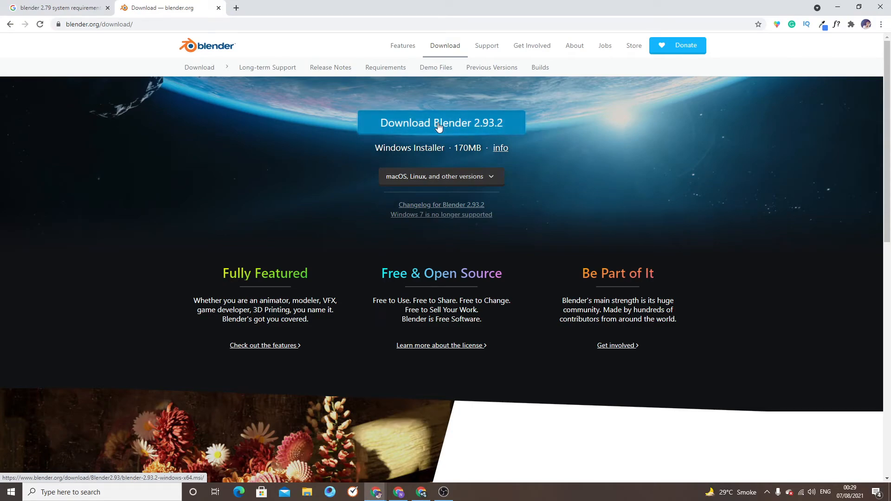
Download Blender 2.93.2 for Windows and keep the file past the harmful-file warning.
click(441, 122)
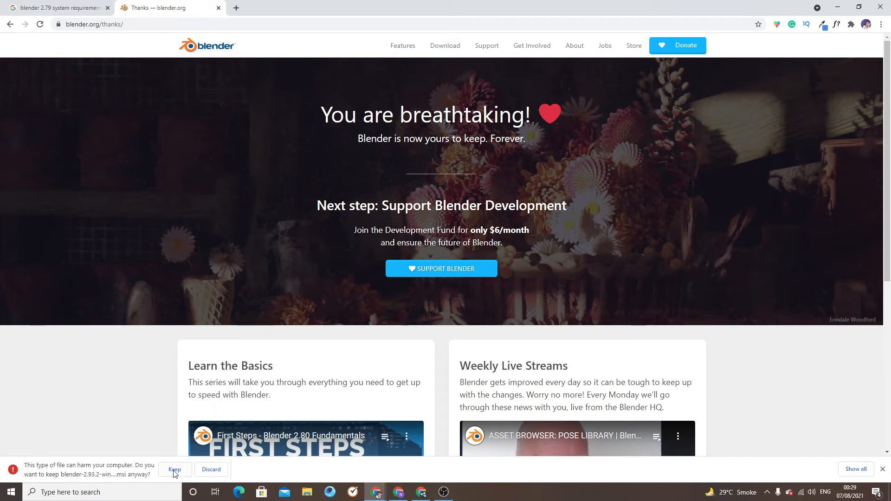
click(174, 469)
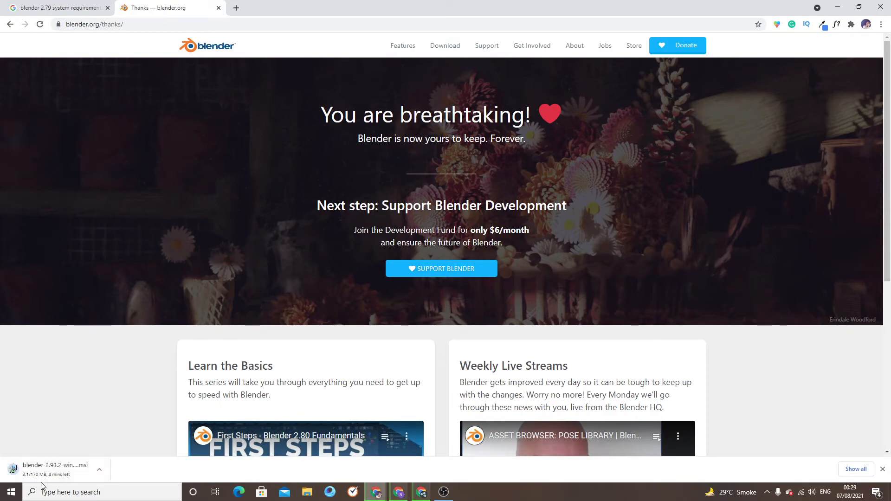